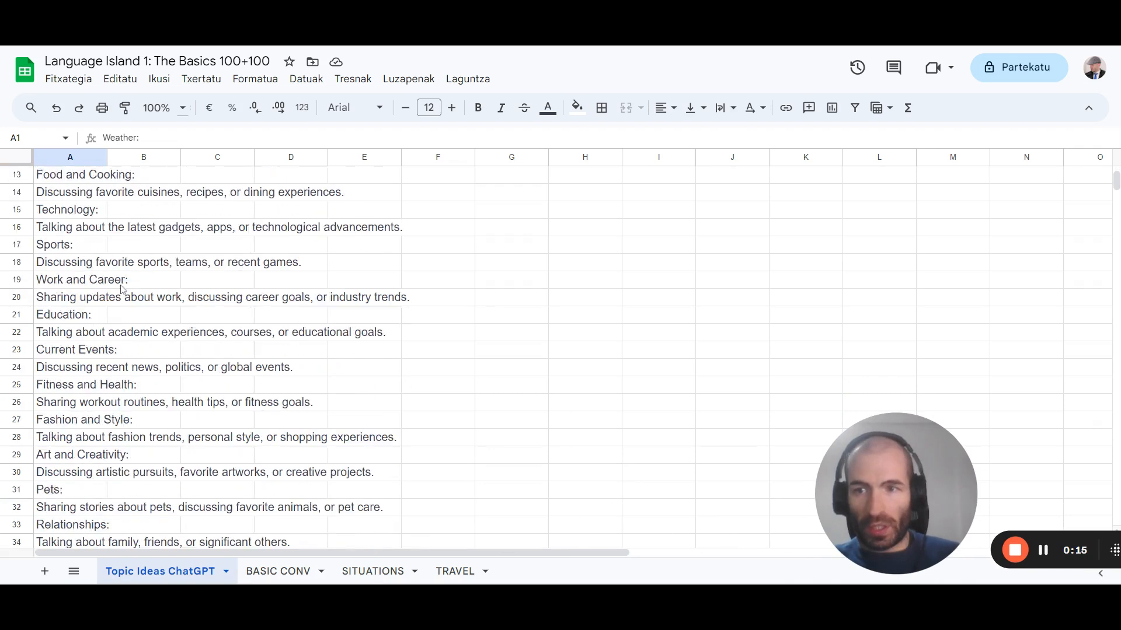
Step: Scroll the Topic Ideas ChatGPT sheet down to the Greeting Friends and Family phrases
scroll(up, 3)
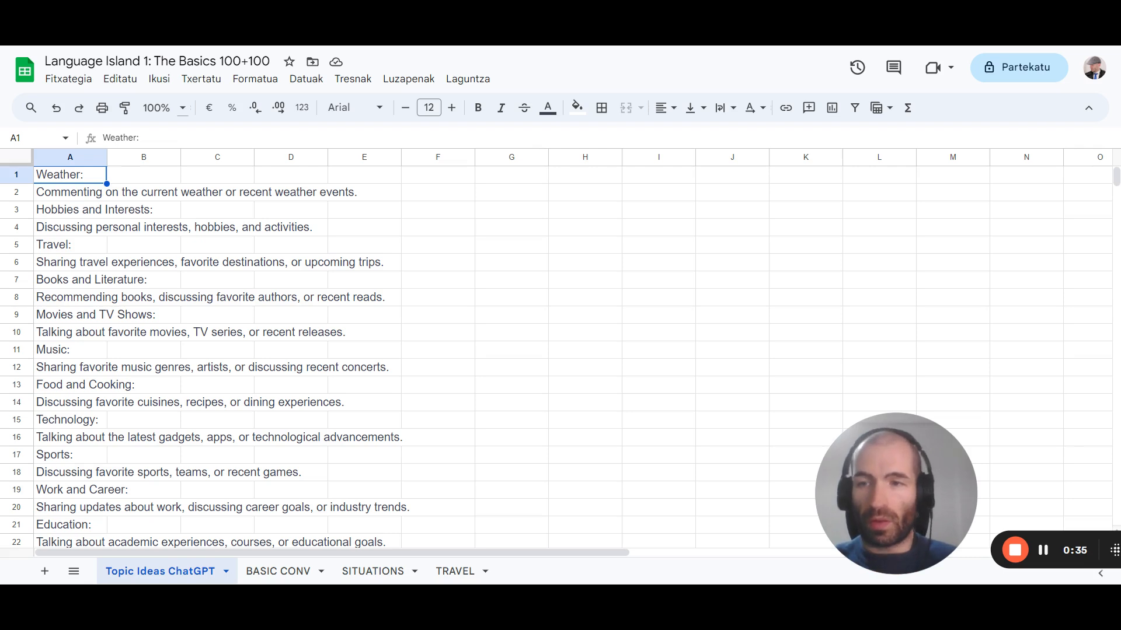
scroll(down, 3)
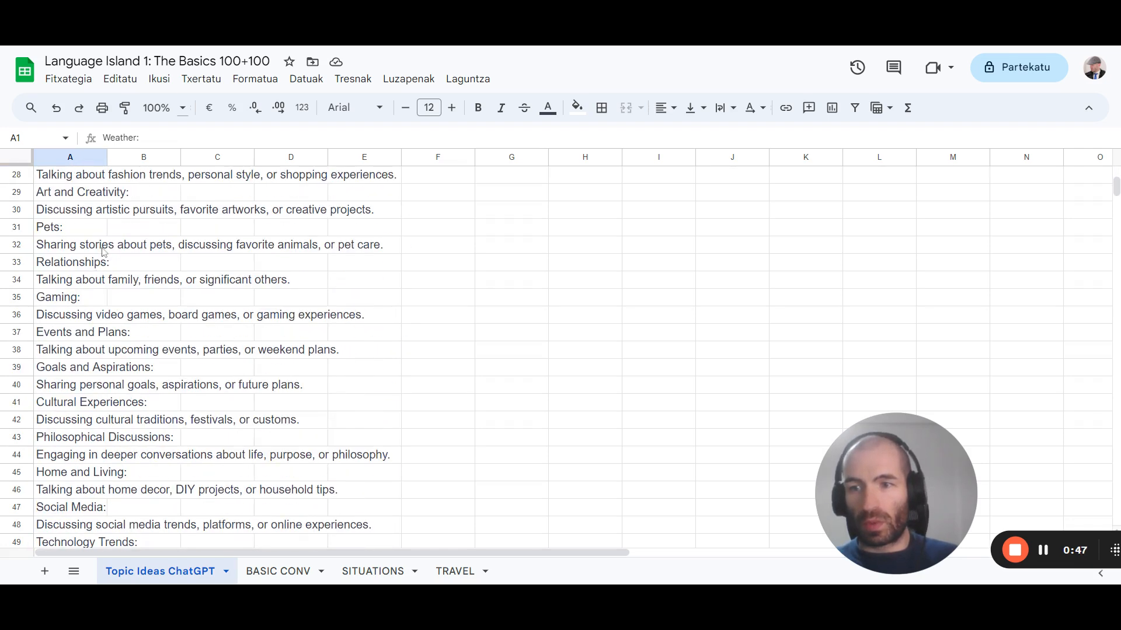
scroll(down, 3)
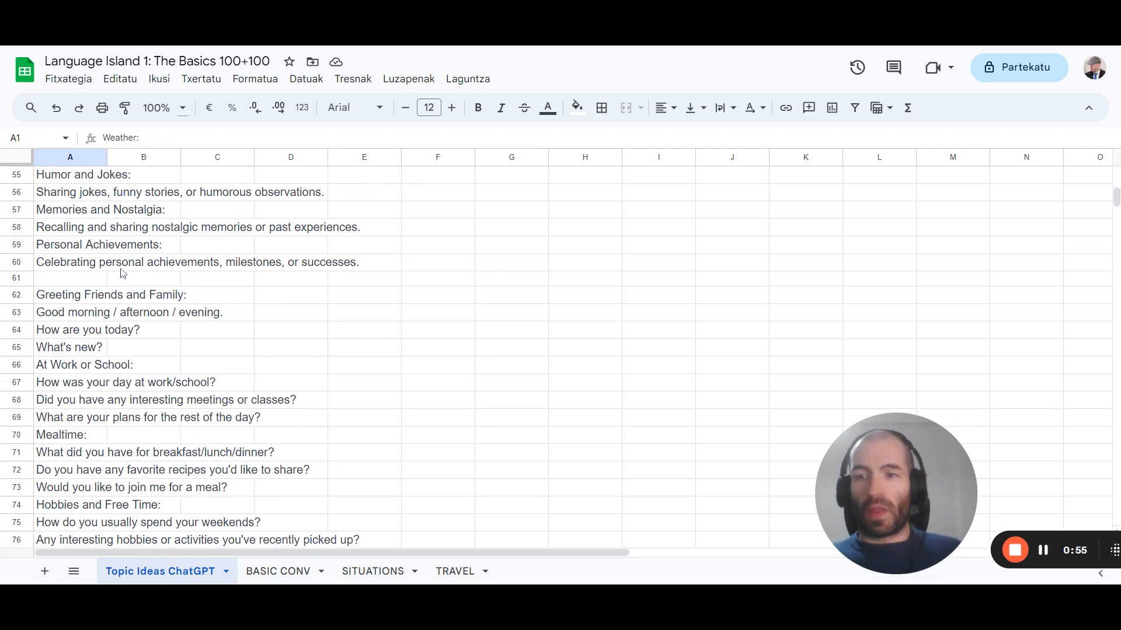
Step: Scroll further down to the Airport and Transportation travel questions near row 92
scroll(down, 3)
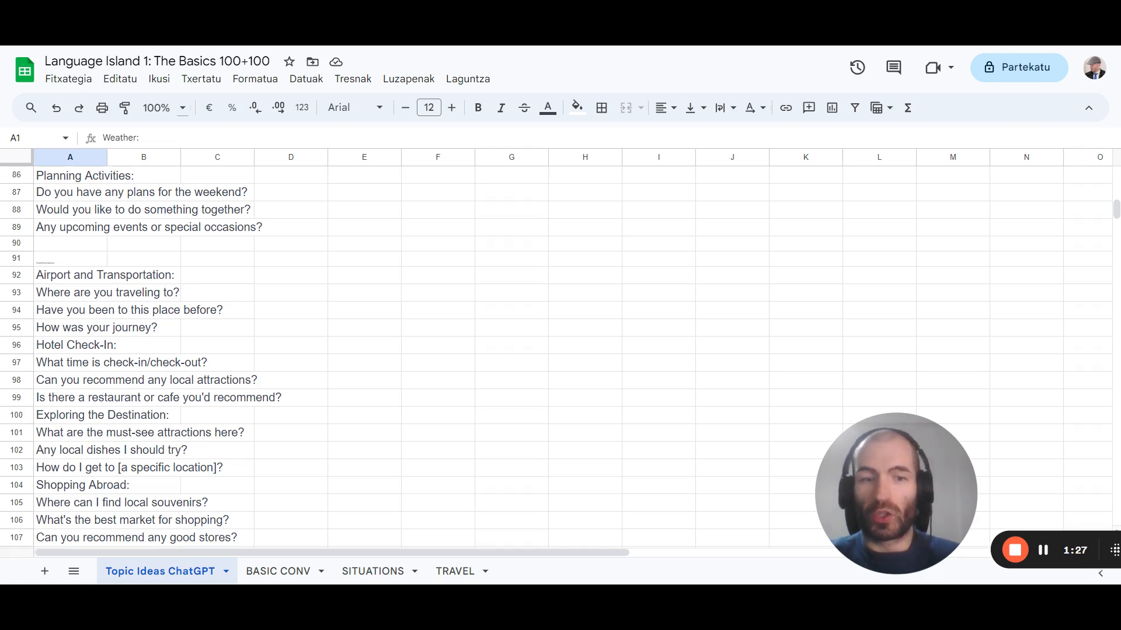
click(277, 571)
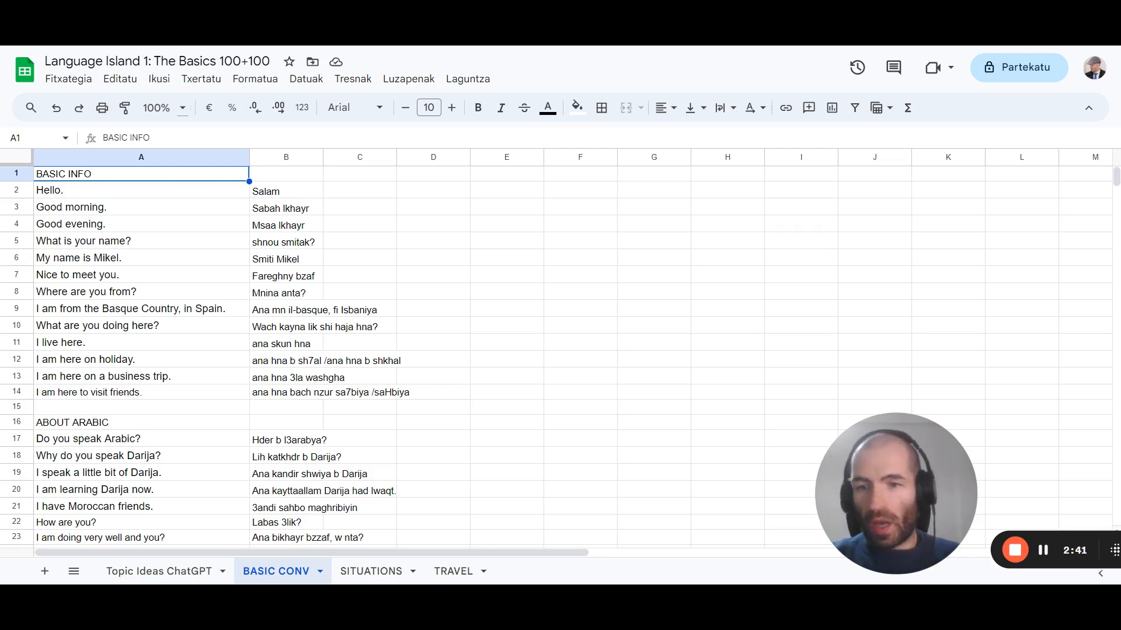
click(159, 572)
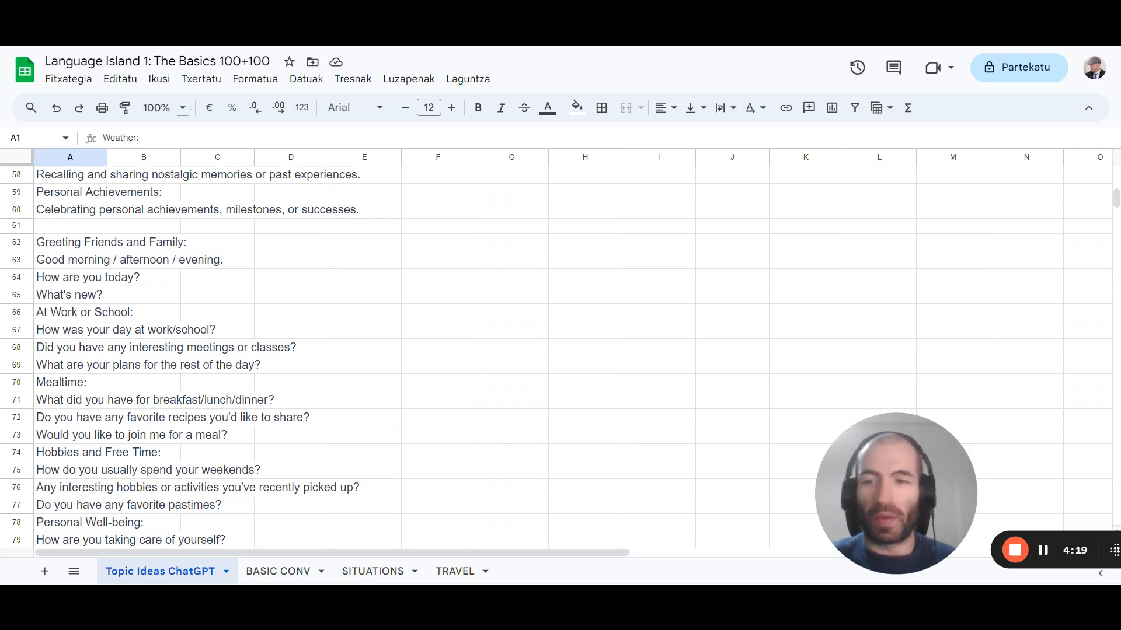
click(278, 571)
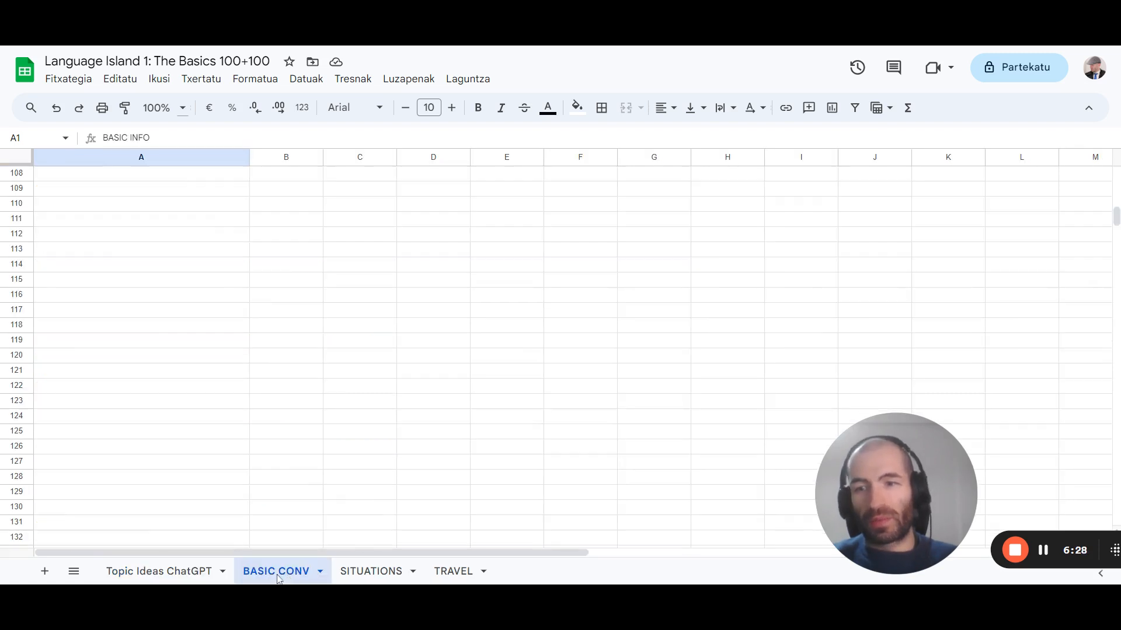
Step: Switch back to the Topic Ideas ChatGPT sheet tab to review the topic categories
click(159, 571)
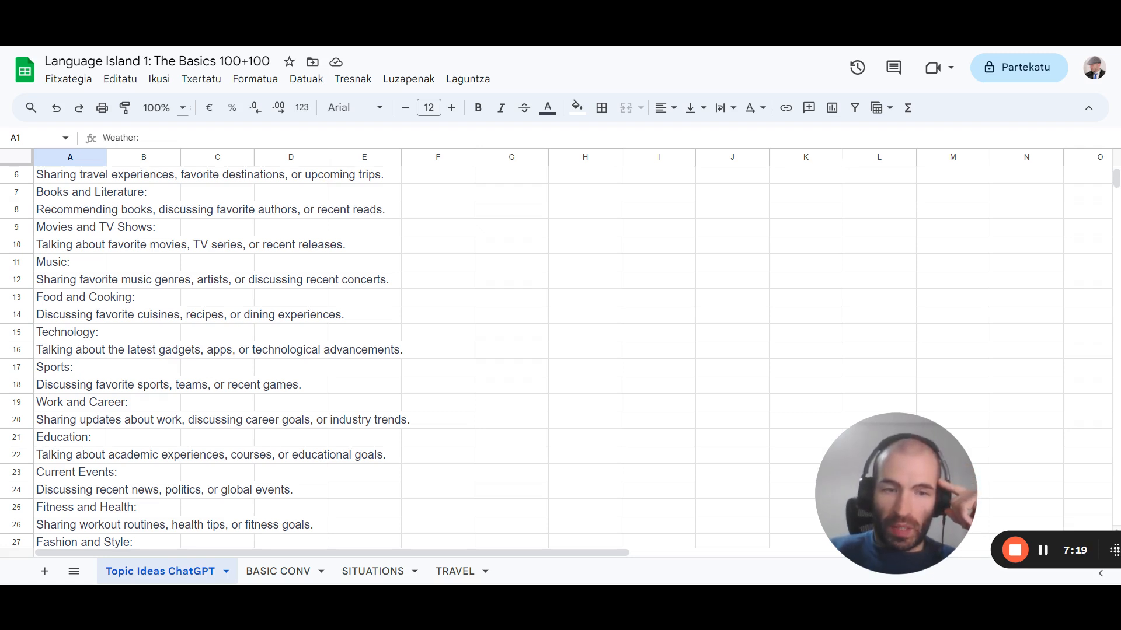